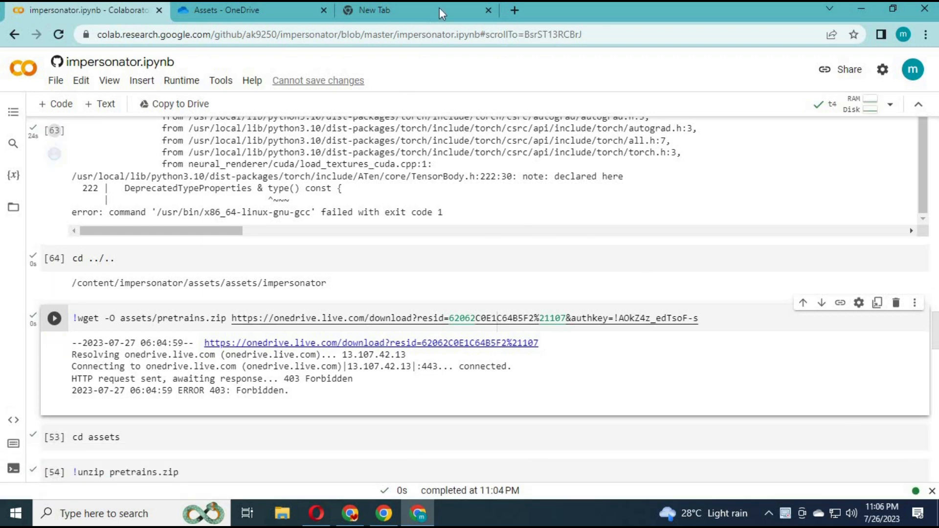
Re-run the Colab !wget cell so pretrains.zip downloads again from OneDrive
{"action": "left_click", "coordinate": [488, 11]}
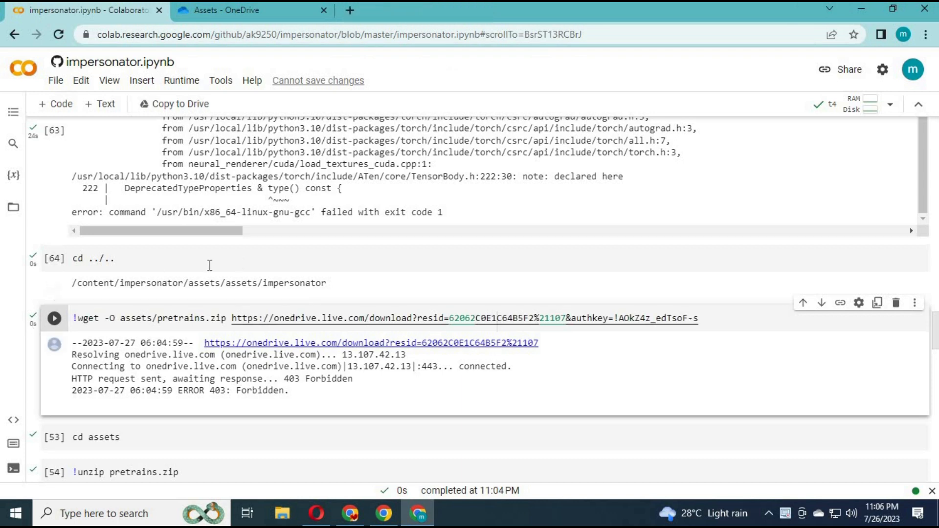
{"action": "left_click", "coordinate": [54, 318]}
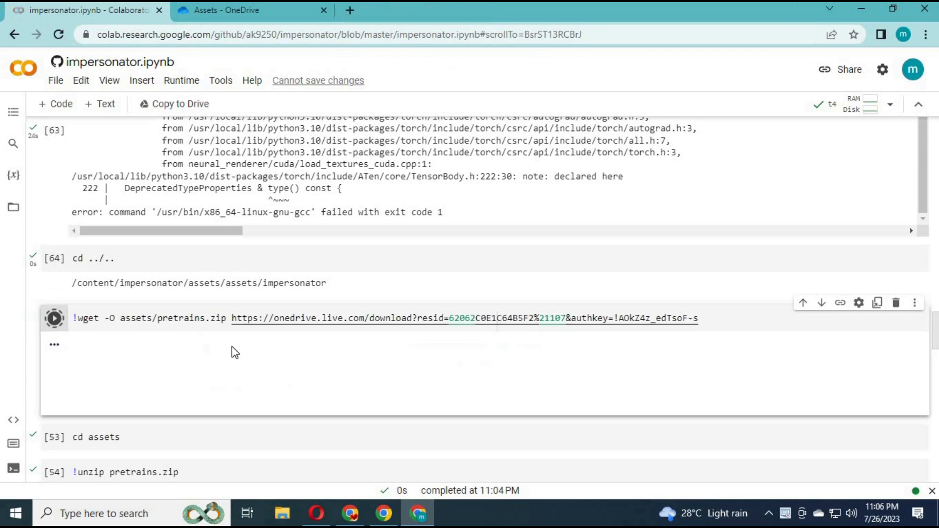
{"action": "left_click", "coordinate": [54, 318]}
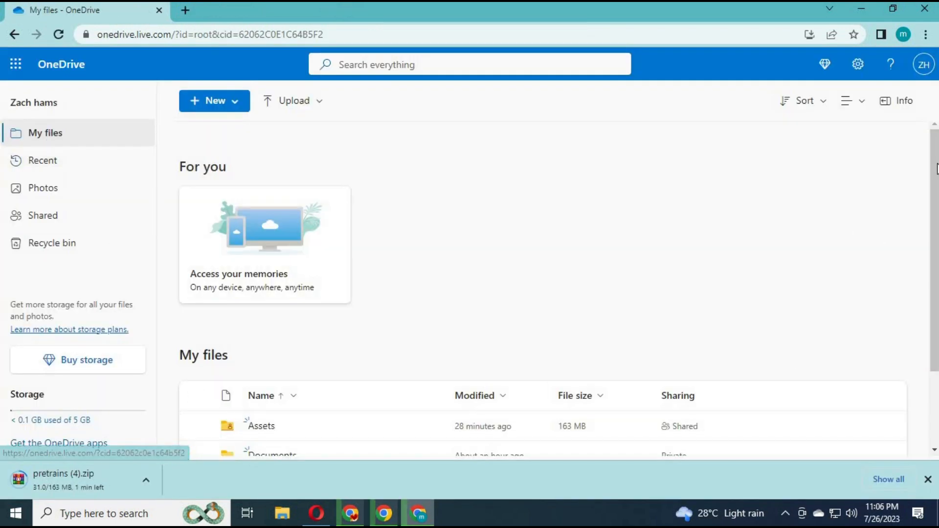
{"action": "mouse_move", "coordinate": [512, 257]}
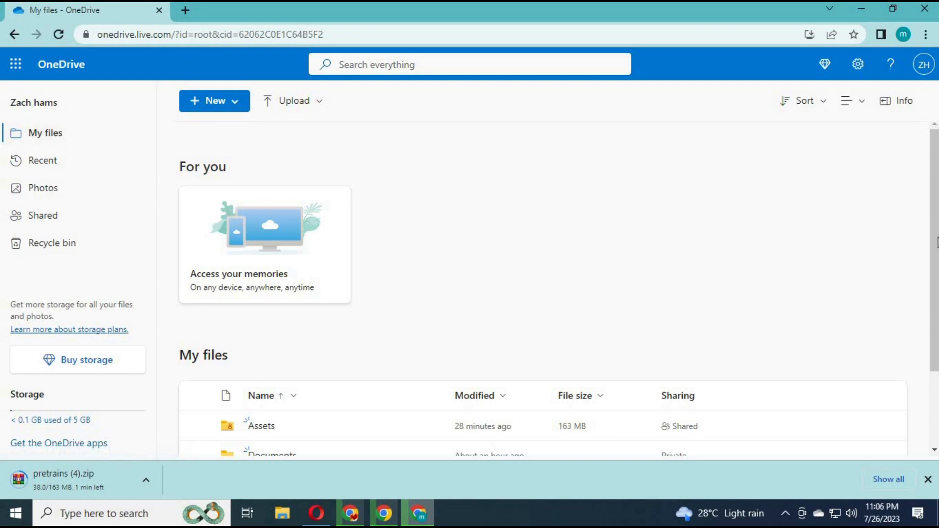
Scroll OneDrive My files to the Assets folder containing pretrains.zip
{"action": "scroll", "scroll_direction": "down", "scroll_amount": 3}
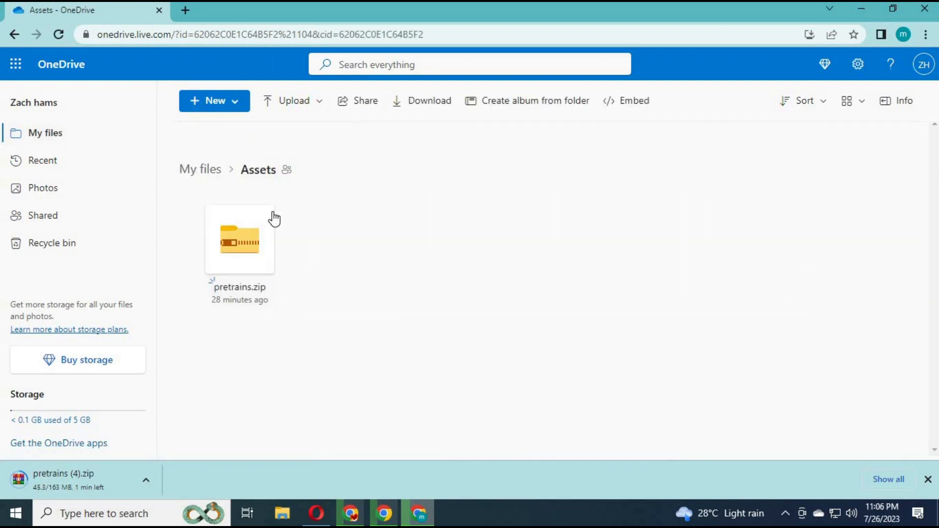
Select pretrains.zip and bring up its Embed iframe code
{"action": "left_click", "coordinate": [240, 240]}
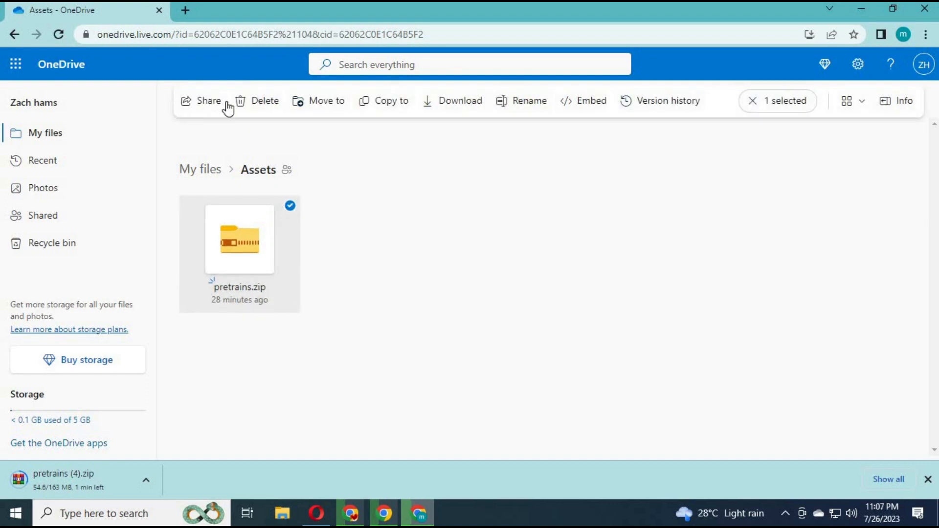
{"action": "mouse_move", "coordinate": [208, 107]}
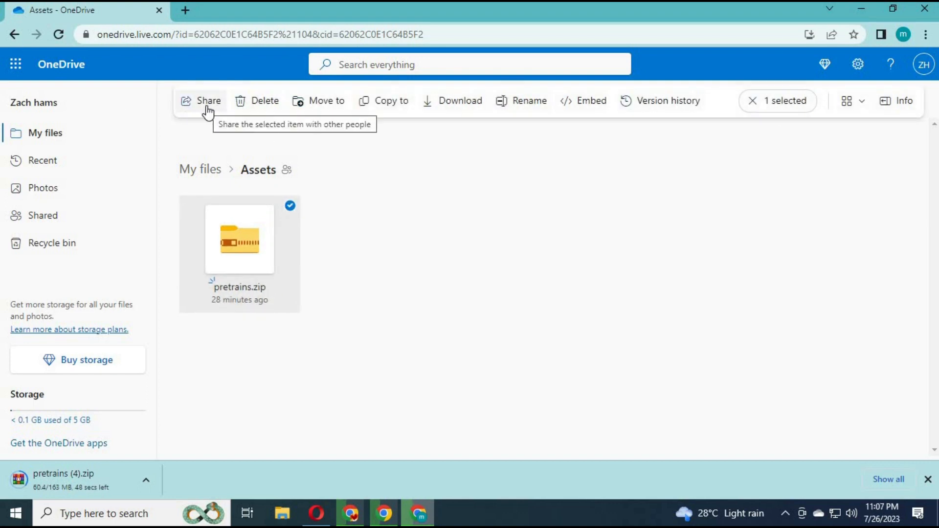
{"action": "mouse_move", "coordinate": [590, 100]}
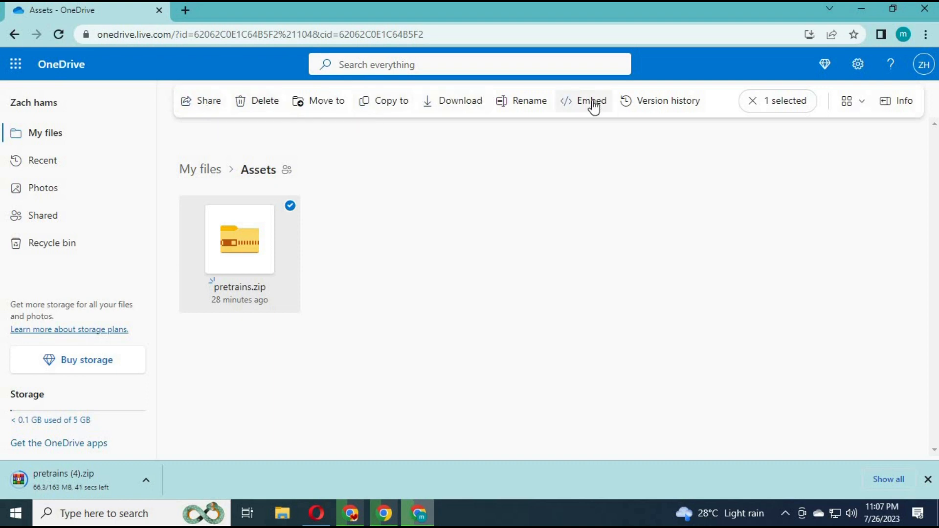
{"action": "left_click", "coordinate": [590, 100]}
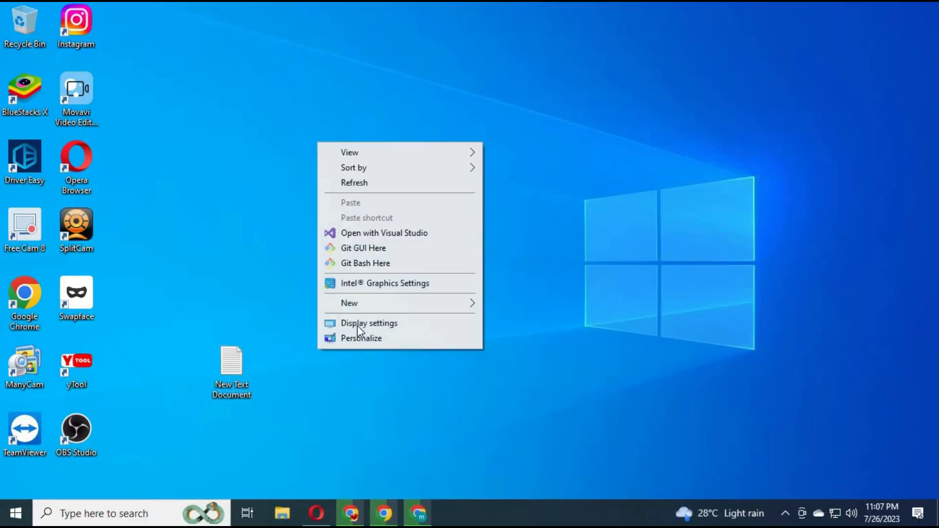
Create a new Text Document from the desktop's New context menu
{"action": "left_click", "coordinate": [349, 303]}
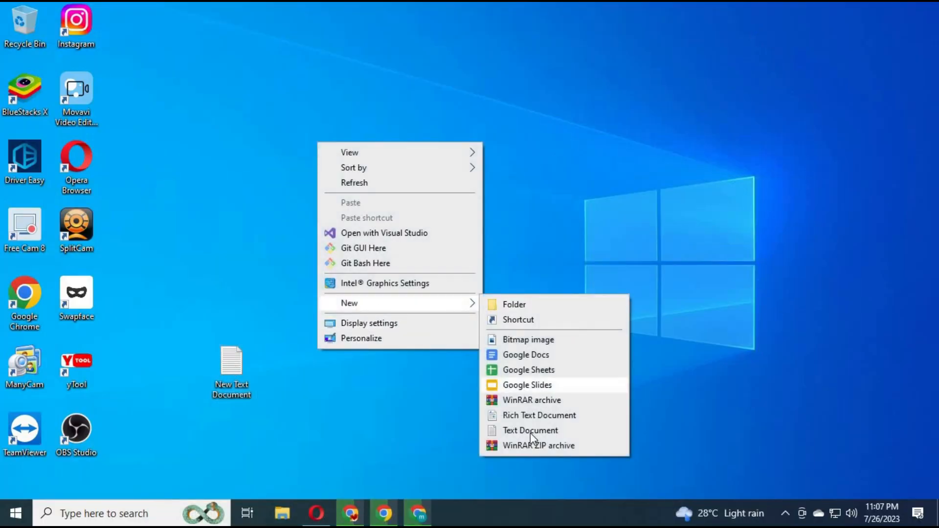
{"action": "left_click", "coordinate": [530, 431]}
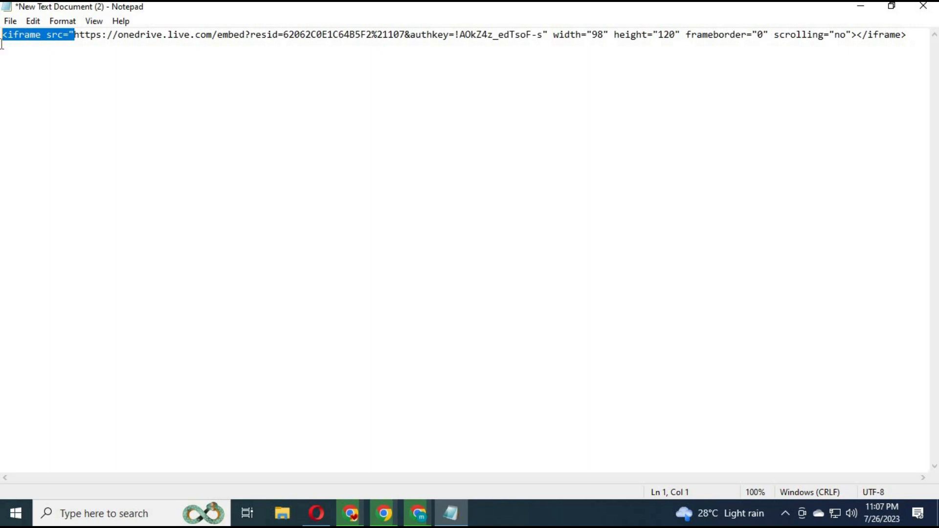
Strip the iframe tag and the attributes after the authkey from the embed code
{"action": "key", "text": "Delete"}
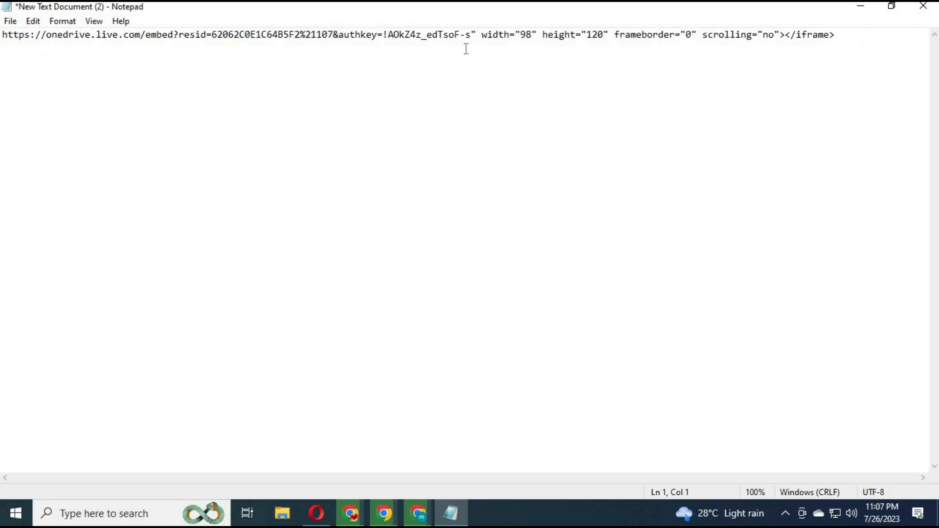
{"action": "double_click", "coordinate": [495, 35]}
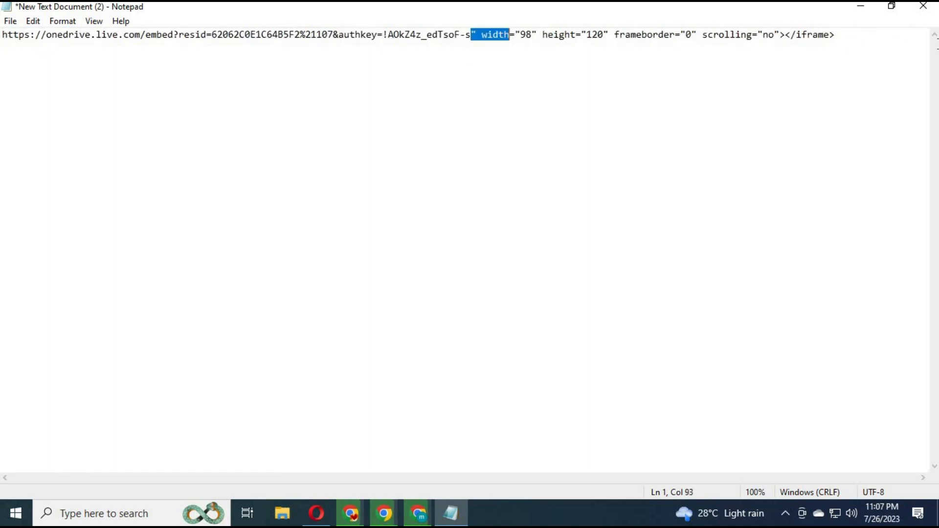
{"action": "key", "text": "Delete"}
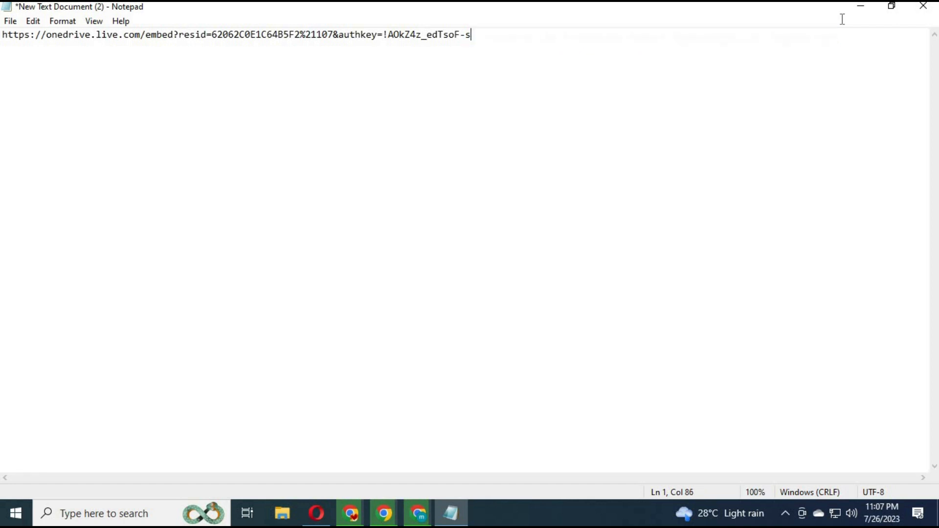
Change 'embed' to 'download' in the URL, select the whole link, and return to OneDrive
{"action": "left_click", "coordinate": [174, 34]}
{"action": "type", "text": "ow"}
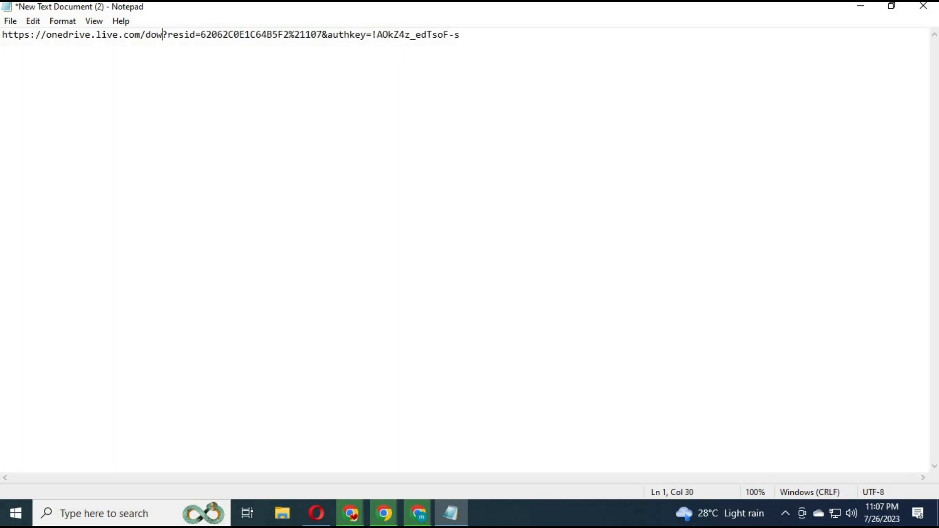
{"action": "type", "text": "nload"}
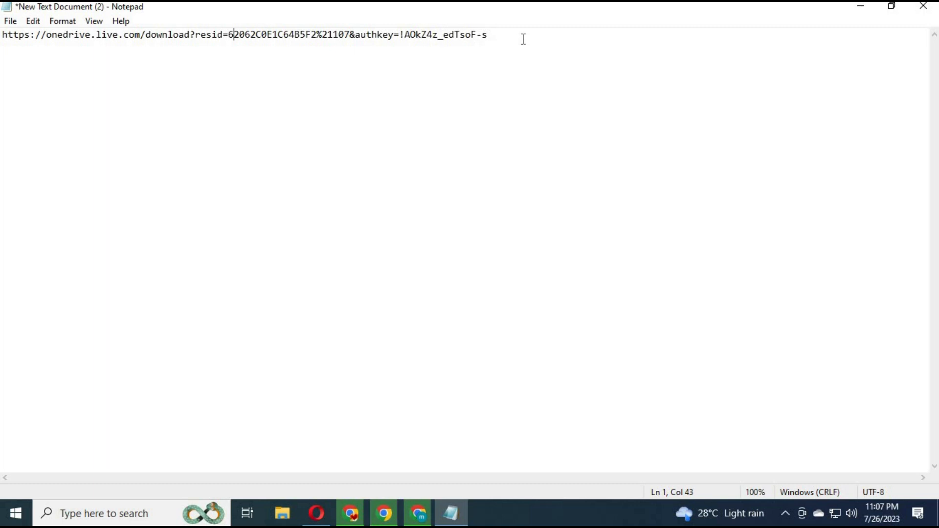
{"action": "key", "text": "ctrl+a"}
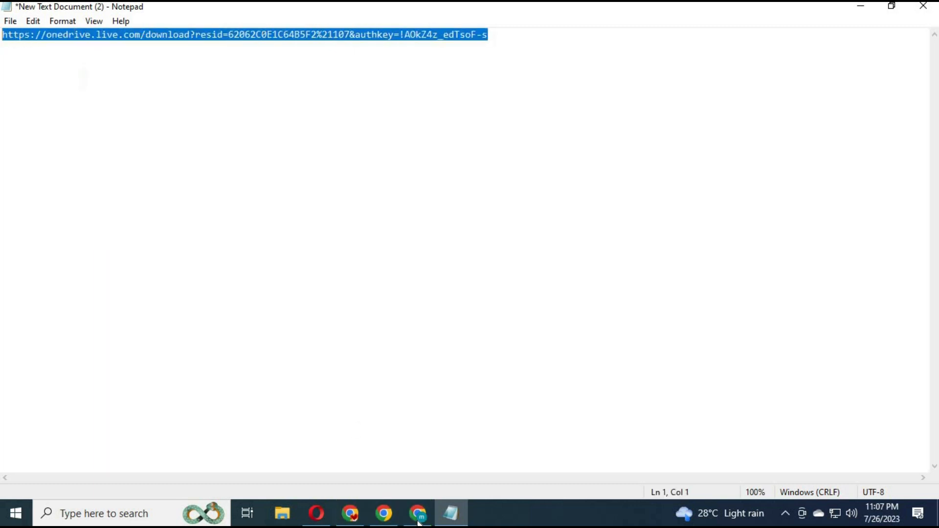
{"action": "left_click", "coordinate": [417, 513]}
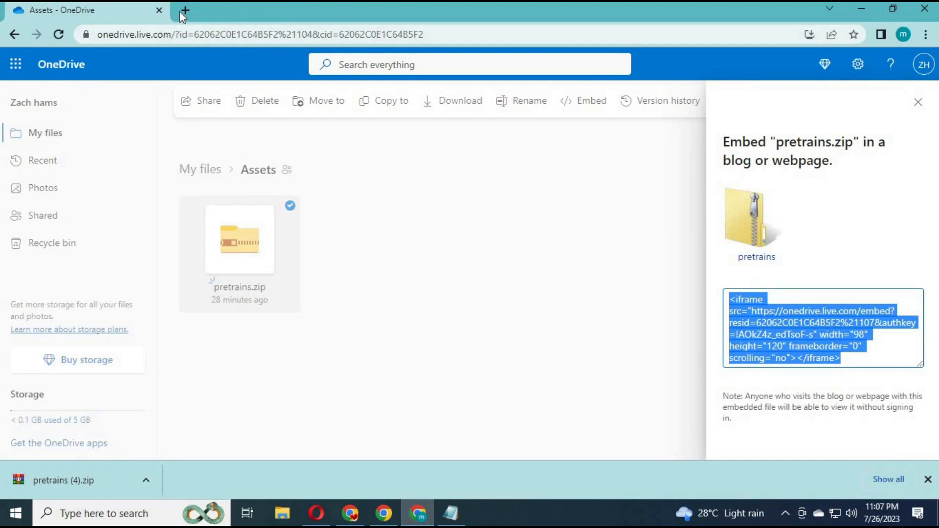